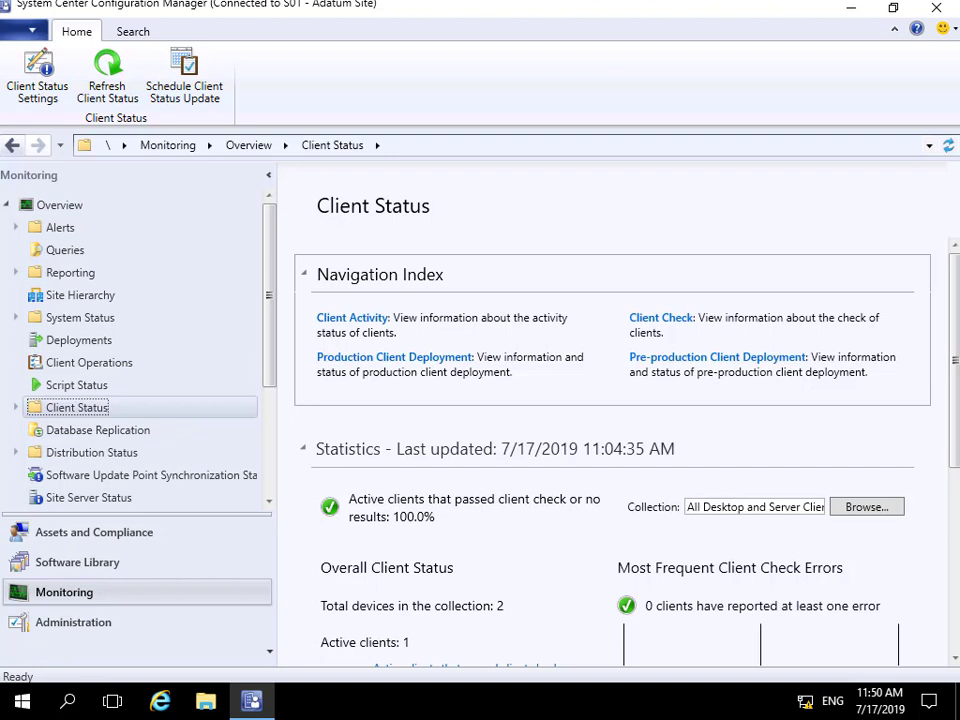
pyautogui.moveTo(840, 412)
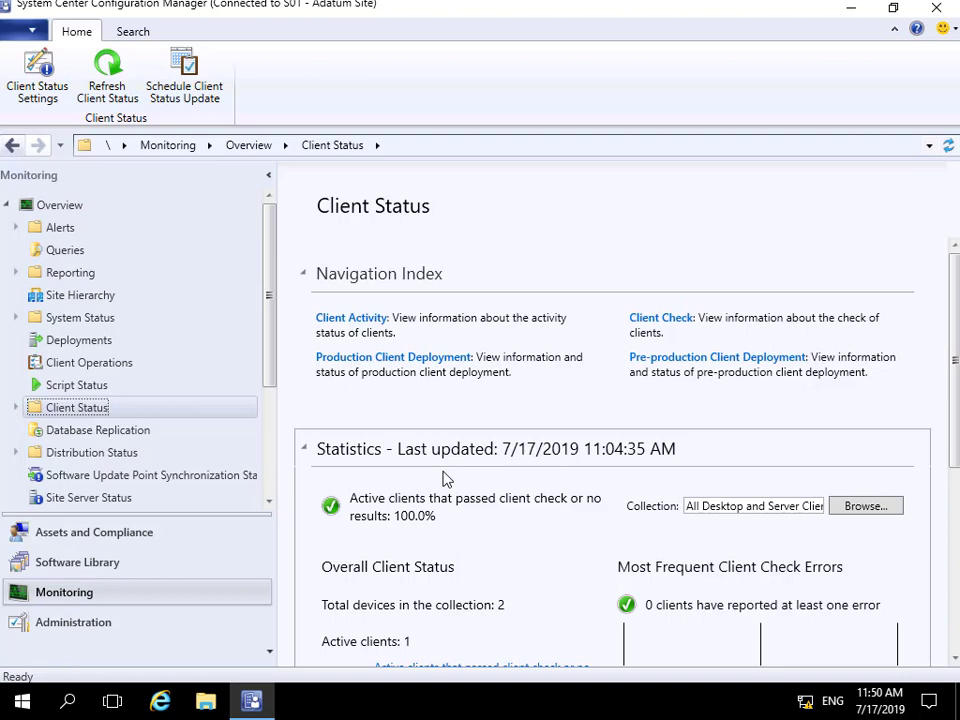
# Step: Reach the Client Activity subpage under Client Status in the Monitoring workspace
pyautogui.scroll(-3)
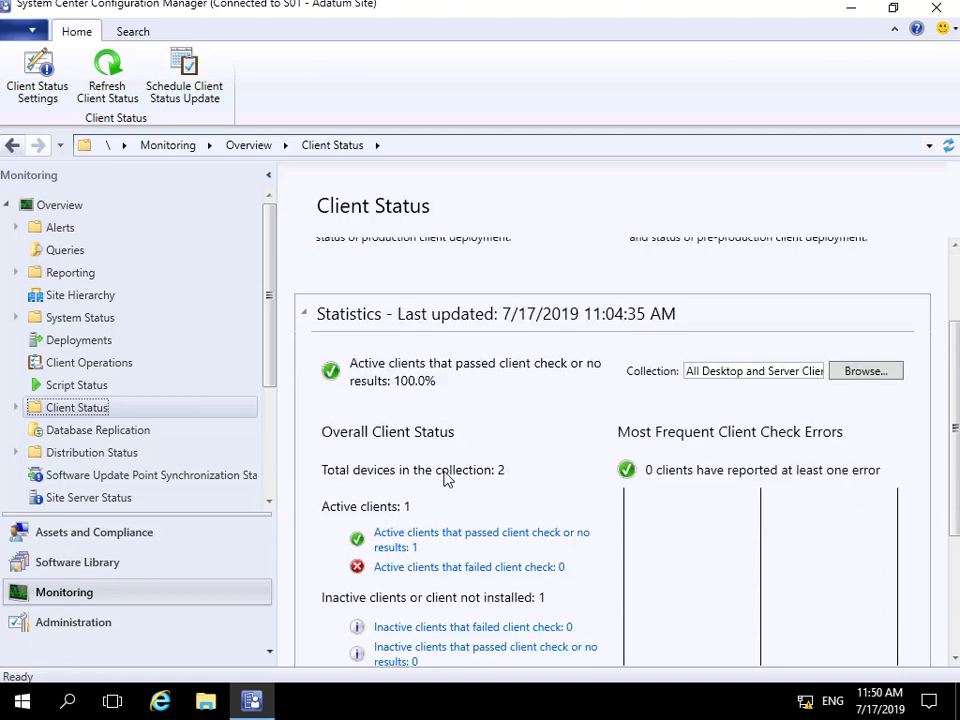
pyautogui.scroll(-3)
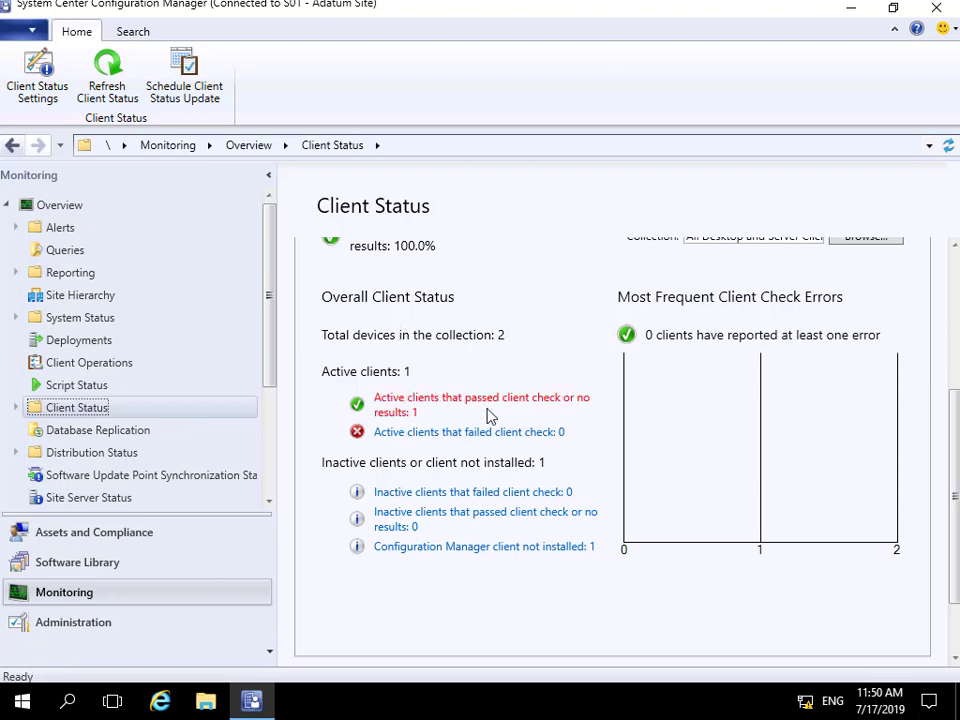
pyautogui.moveTo(420, 450)
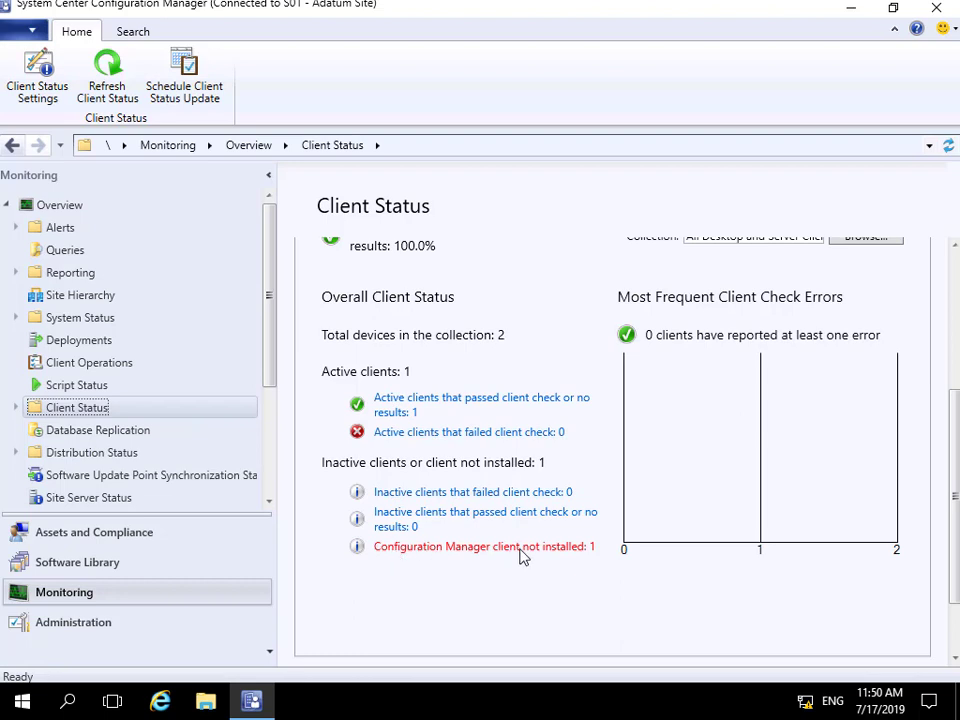
pyautogui.moveTo(528, 556)
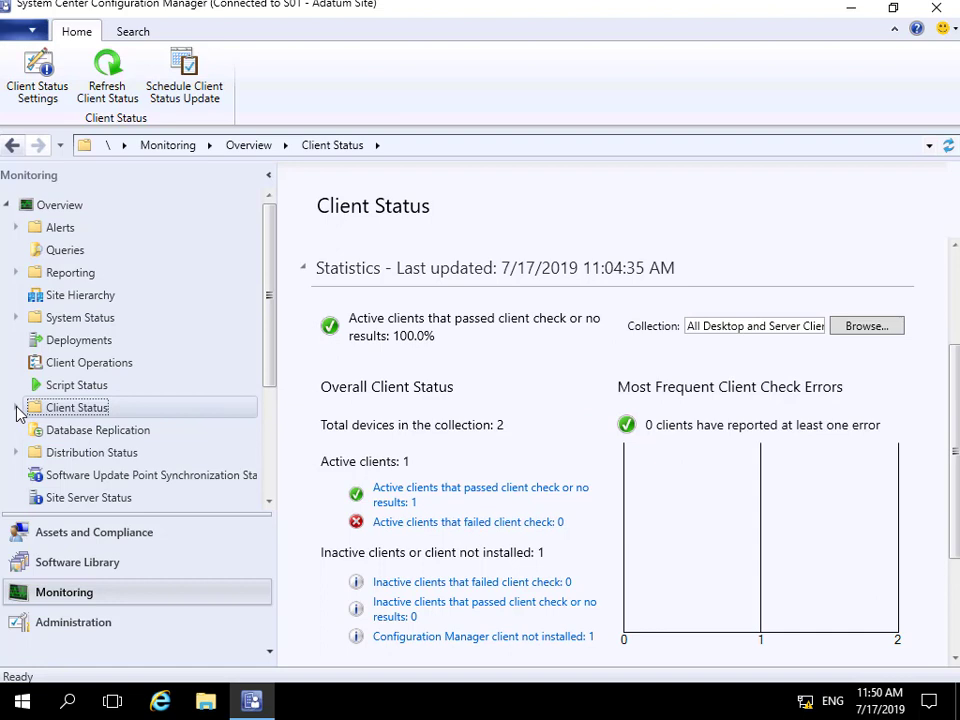
pyautogui.click(16, 408)
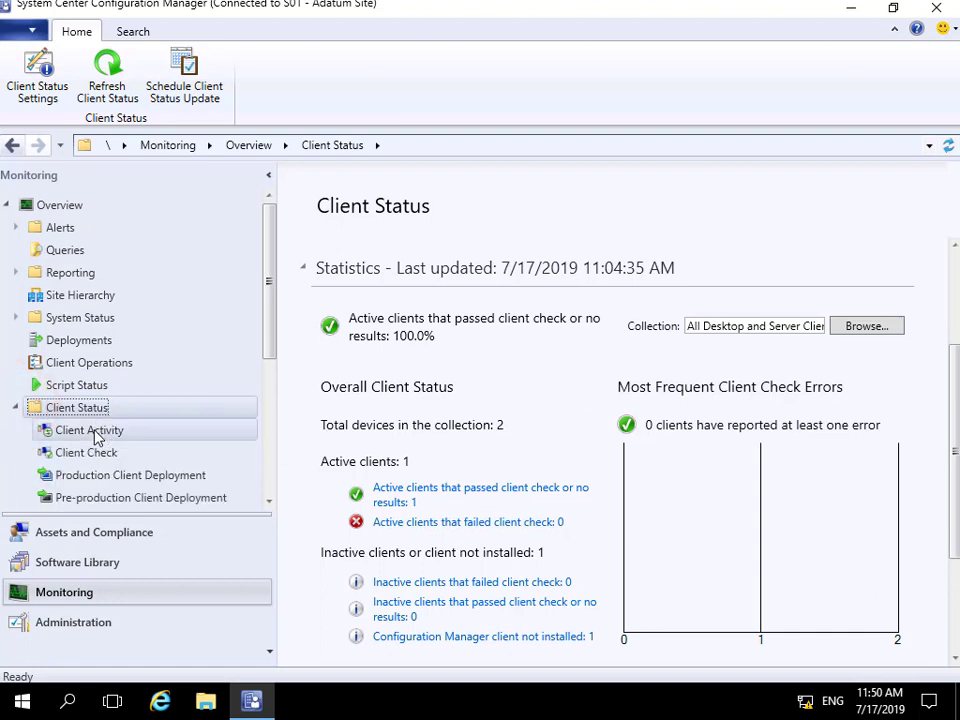
pyautogui.click(88, 428)
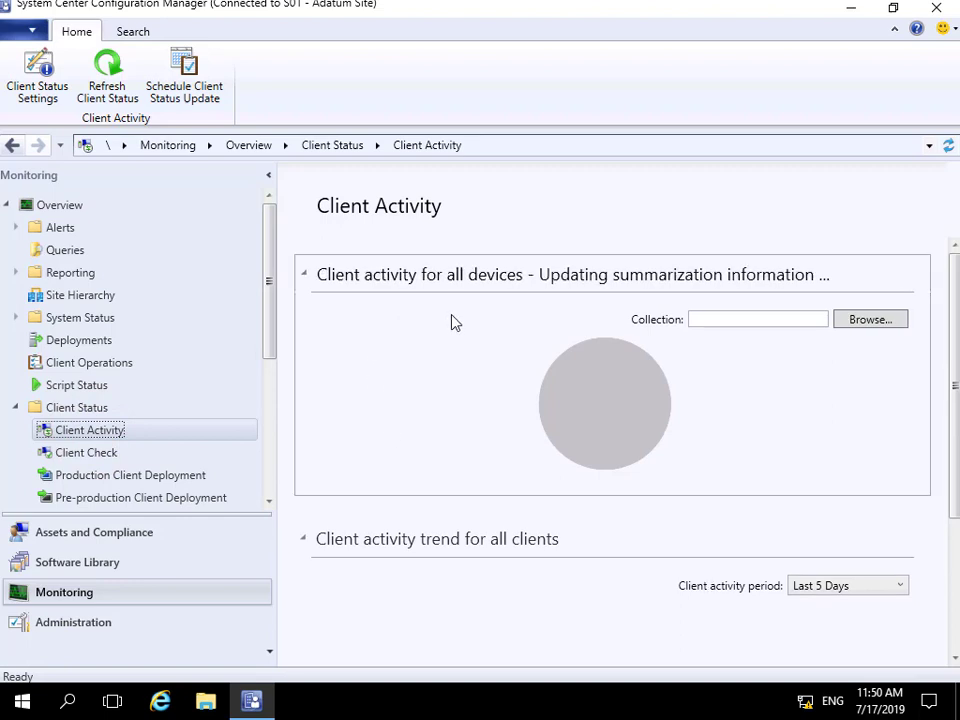
pyautogui.moveTo(620, 298)
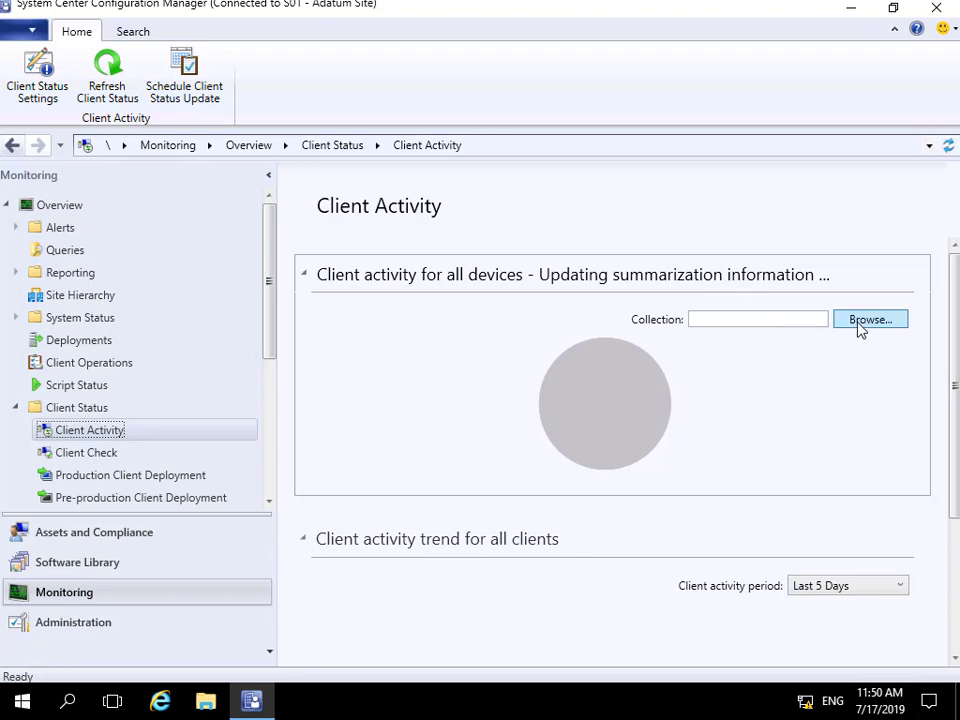
# Step: Scope the client activity chart to the All Systems collection (1 active, 0 inactive, 1 without client)
pyautogui.click(868, 320)
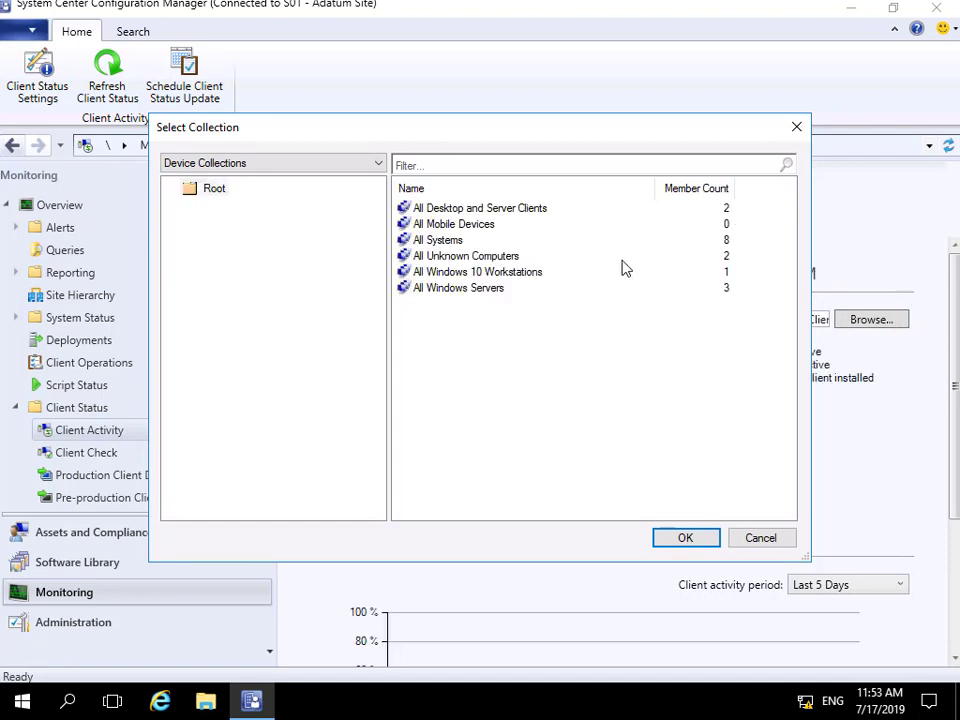
pyautogui.click(438, 240)
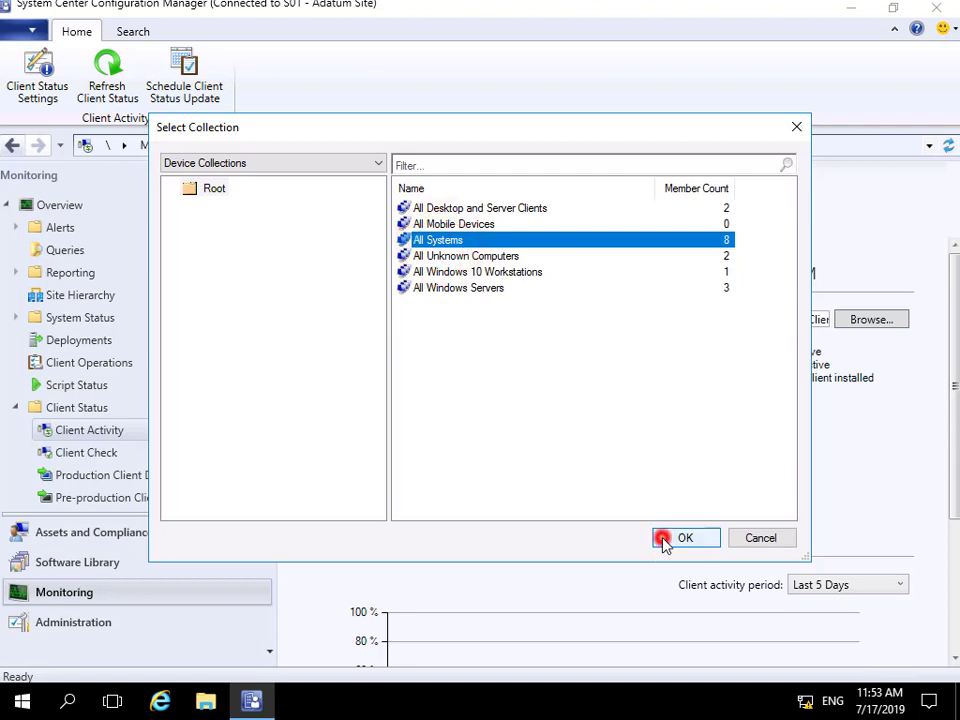
pyautogui.click(684, 538)
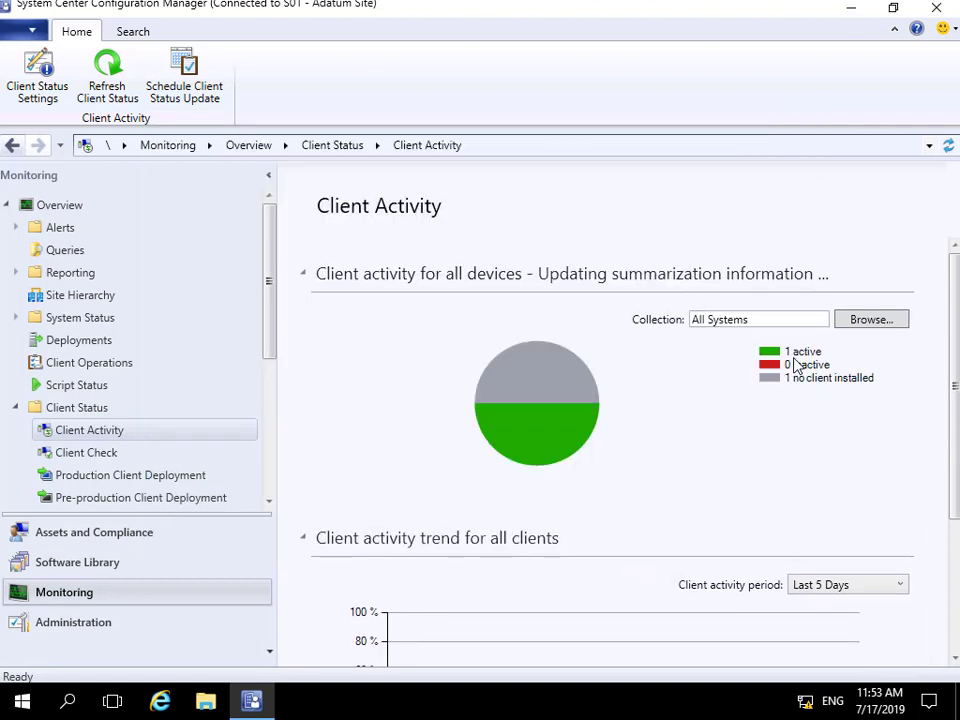
pyautogui.moveTo(810, 380)
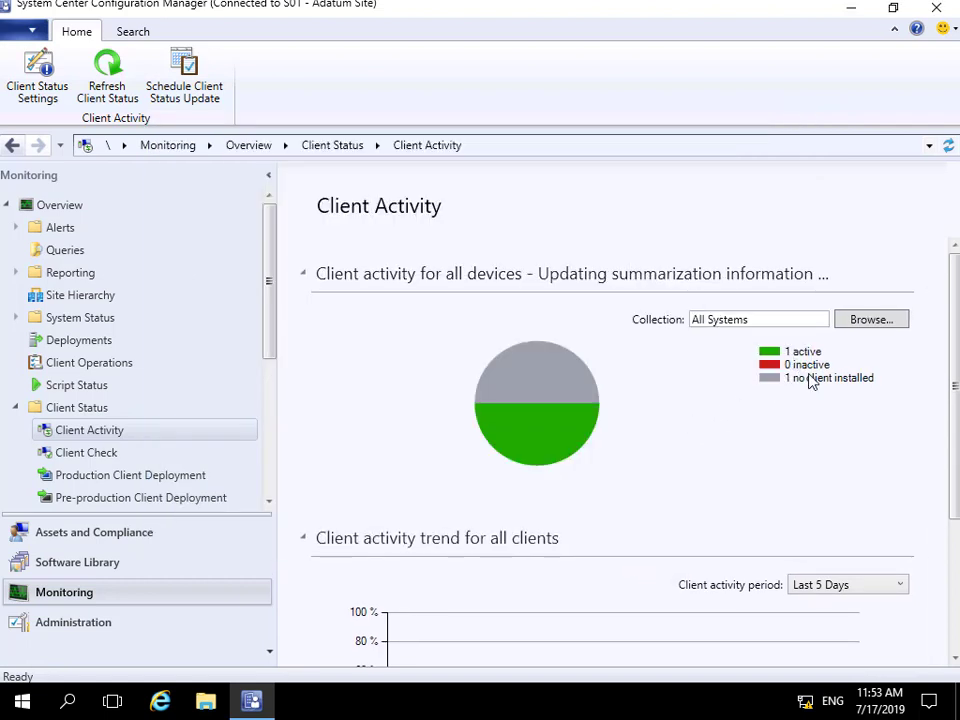
pyautogui.moveTo(730, 428)
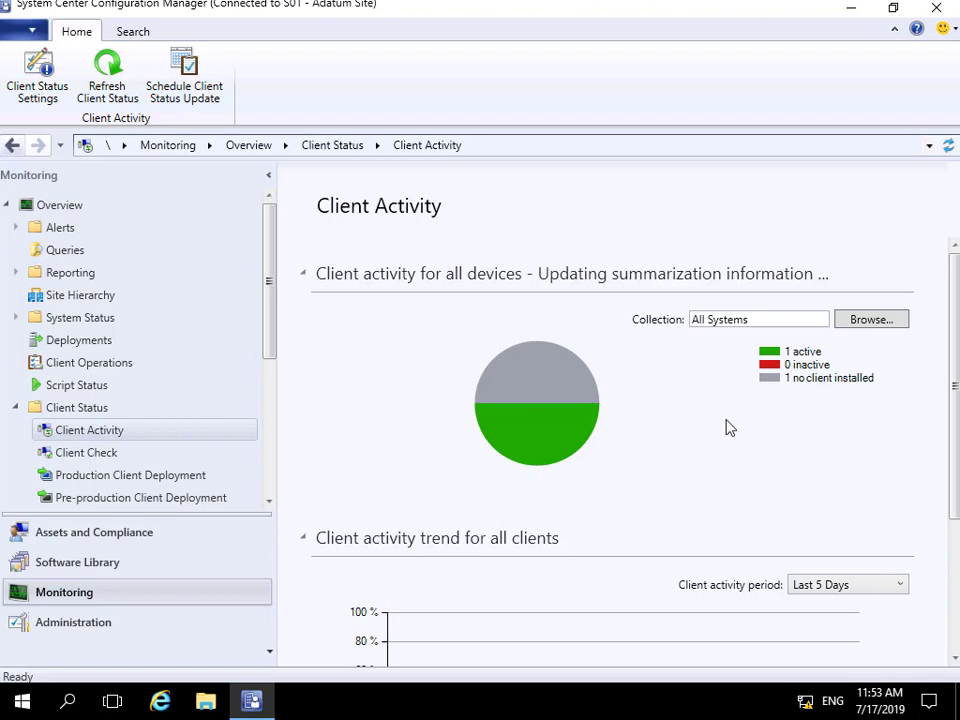
pyautogui.click(86, 452)
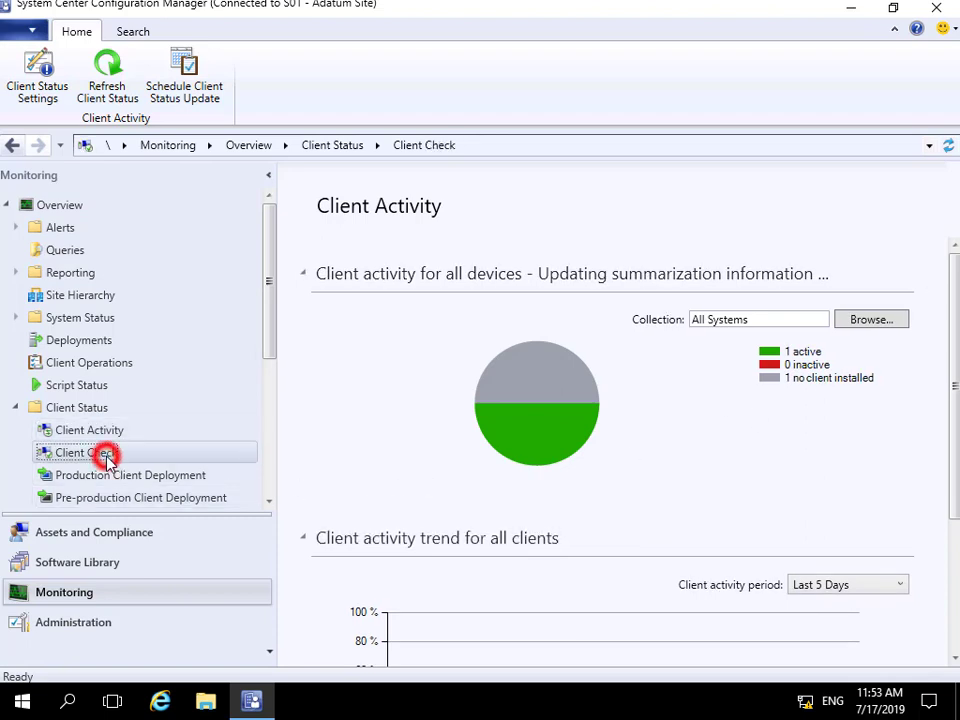
# Step: Scope the Client Check results chart to All Systems, reporting 1 passed
pyautogui.click(84, 452)
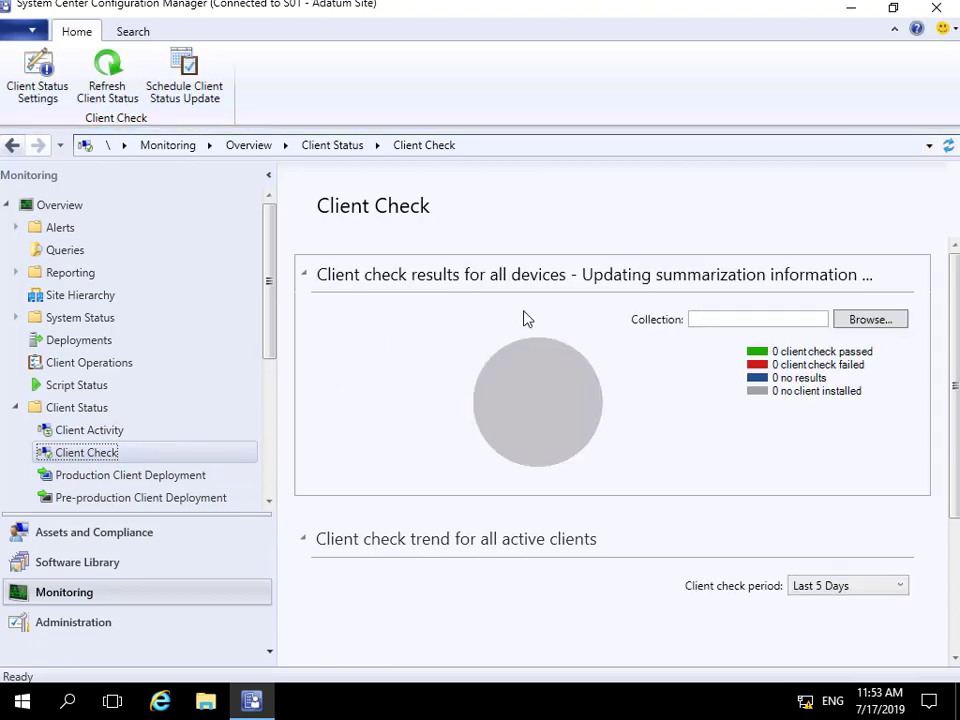
pyautogui.click(868, 320)
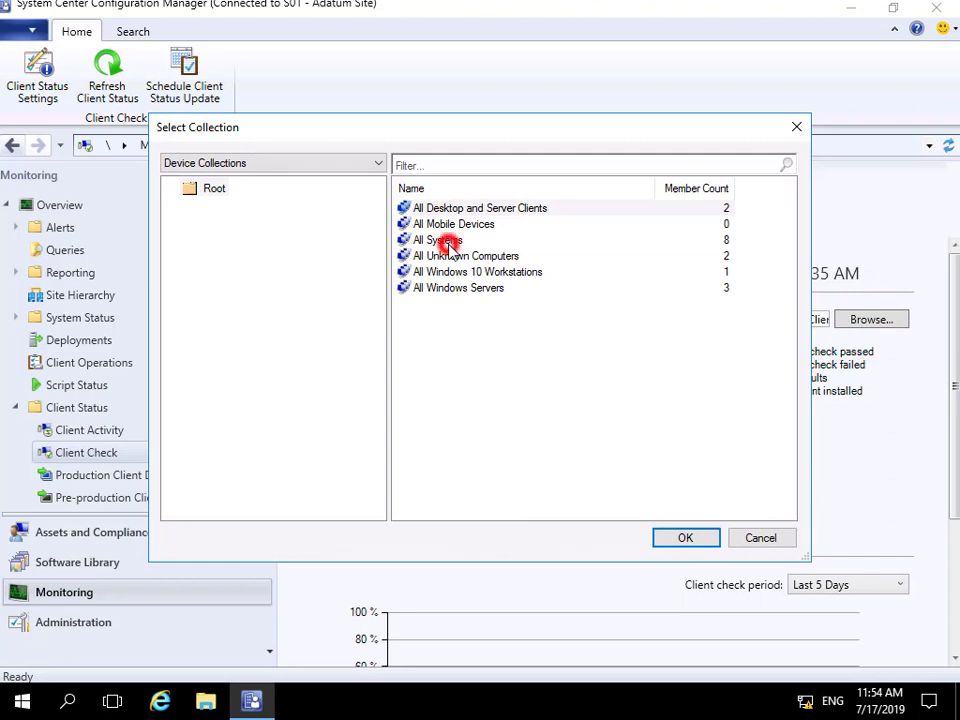
pyautogui.click(684, 536)
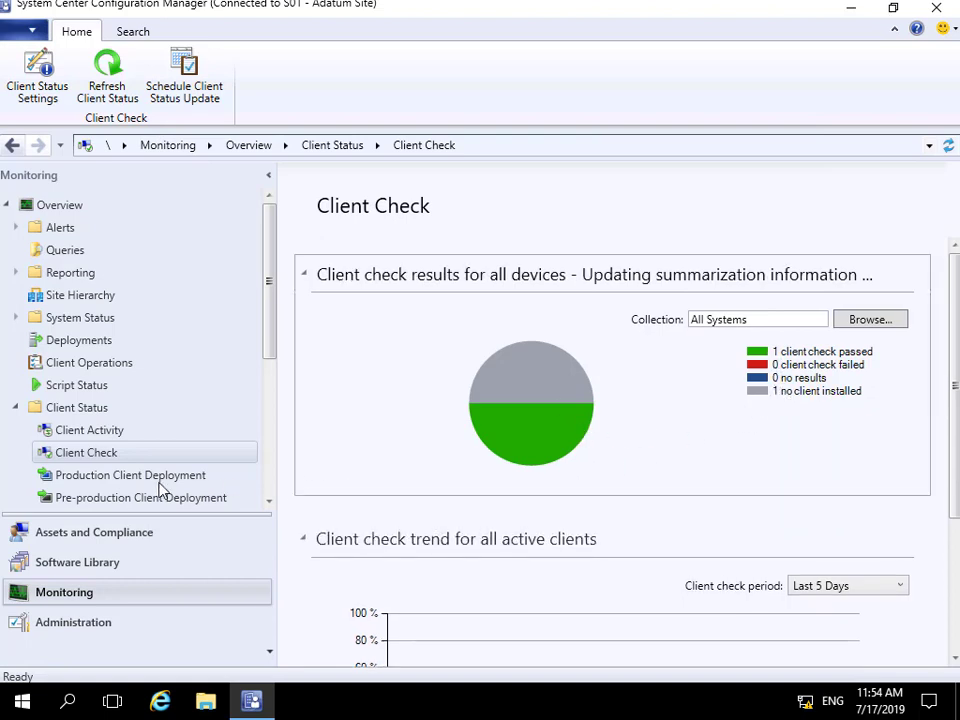
pyautogui.click(130, 474)
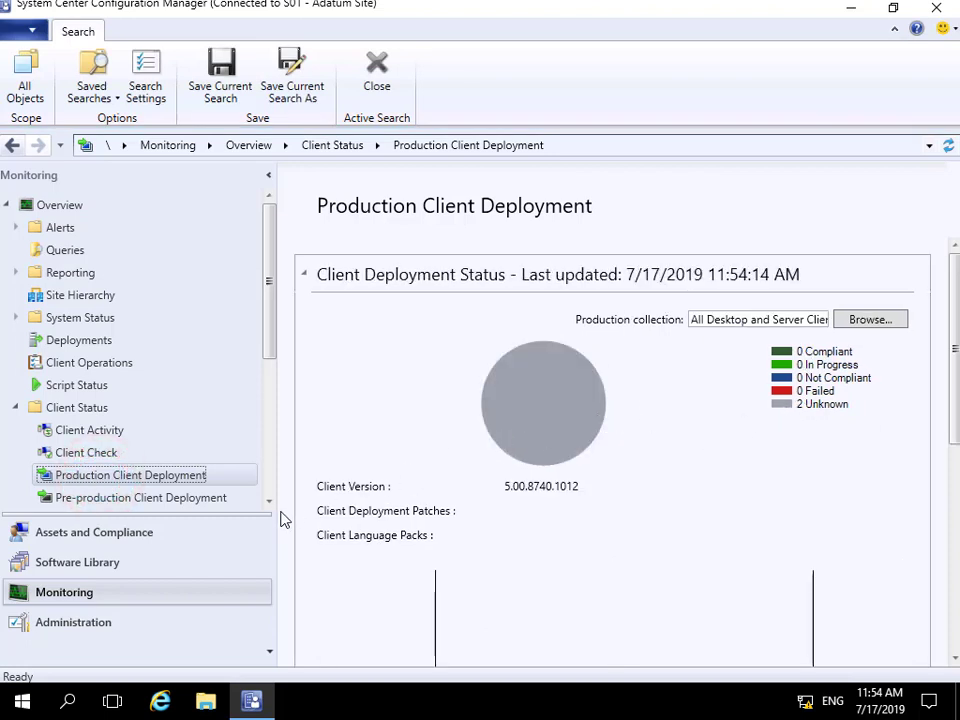
# Step: Review the Production Client Deployment status showing 2 unknown devices
pyautogui.scroll(-3)
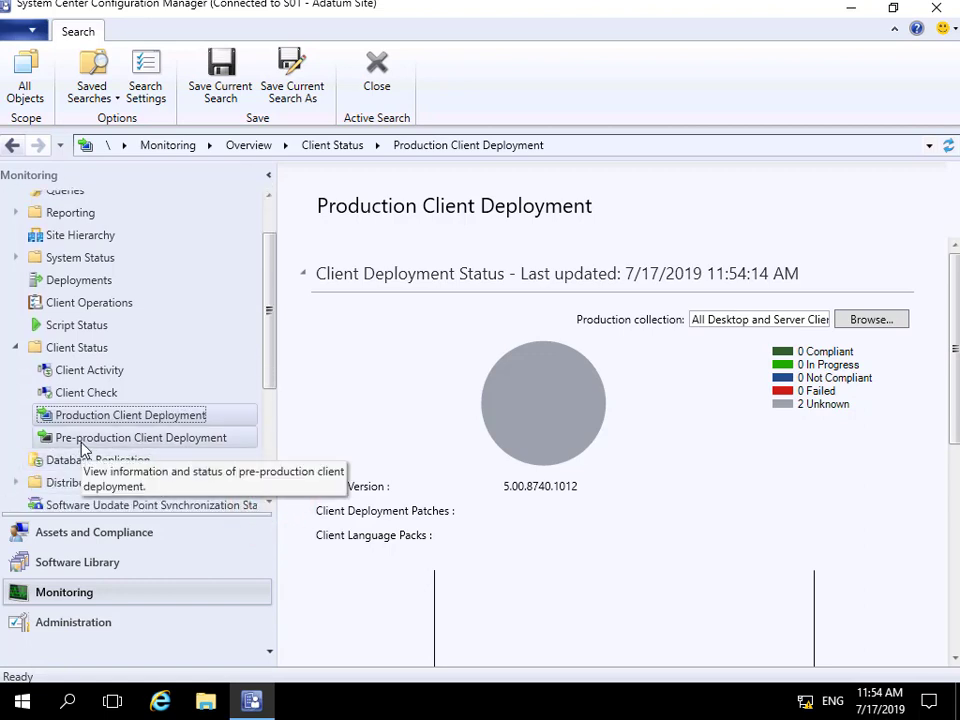
# Step: View the Pre-production Client Deployment status, reported not active with 0 devices
pyautogui.click(140, 436)
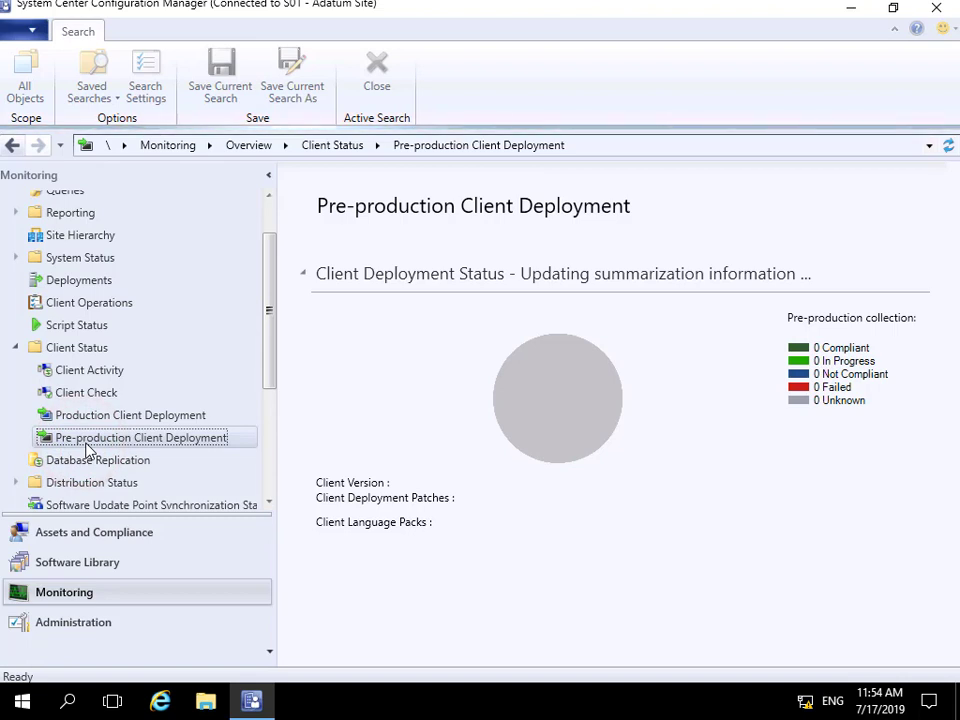
pyautogui.moveTo(770, 444)
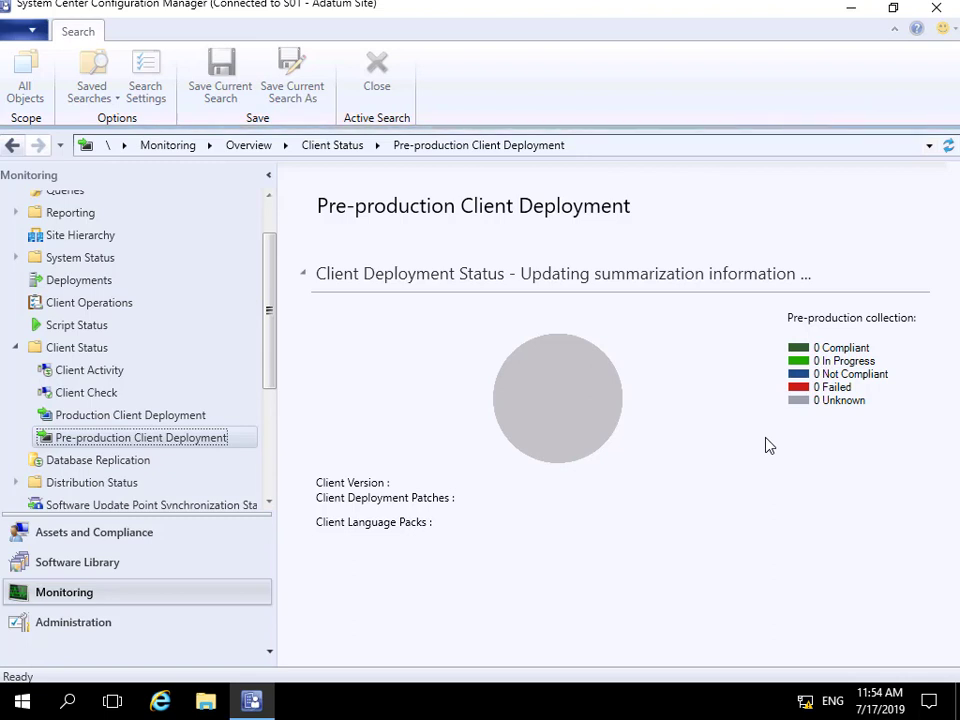
pyautogui.click(76, 32)
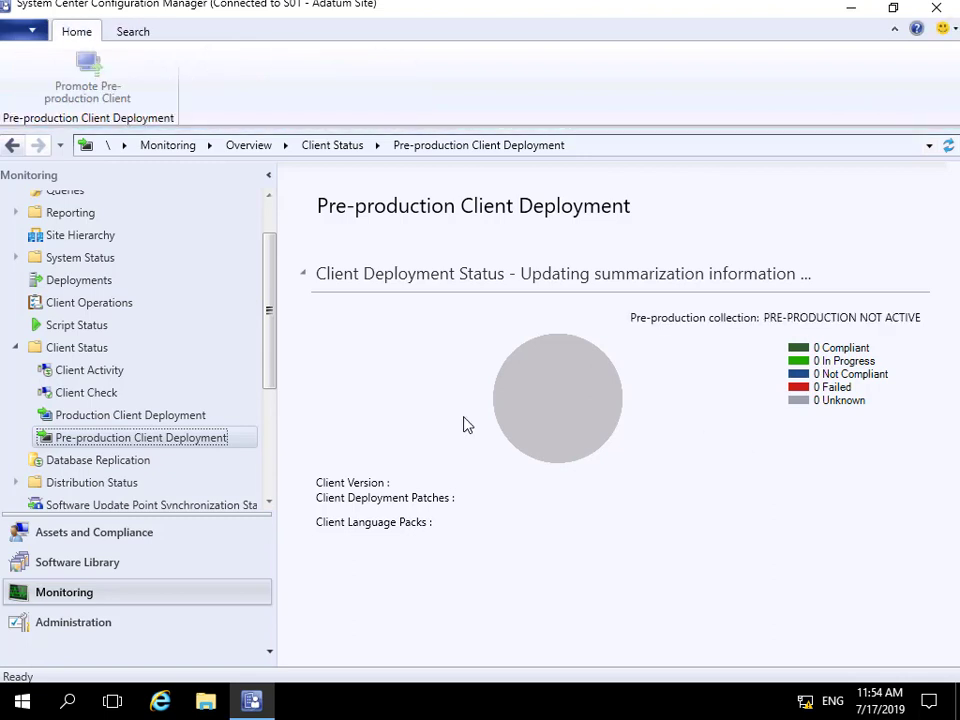